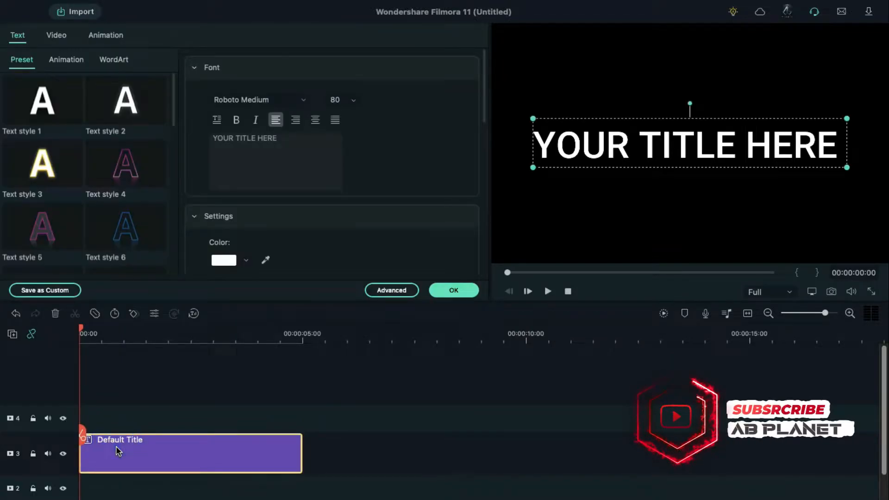
- Switch the title font to Metropolis-Black and reduce its size
left_click(258, 100)
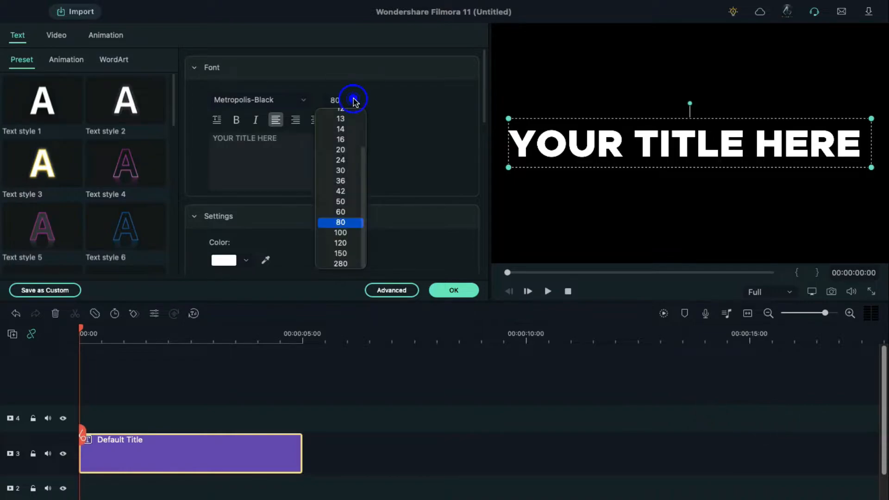
left_click(341, 181)
type("CINEMATIC TITLE")
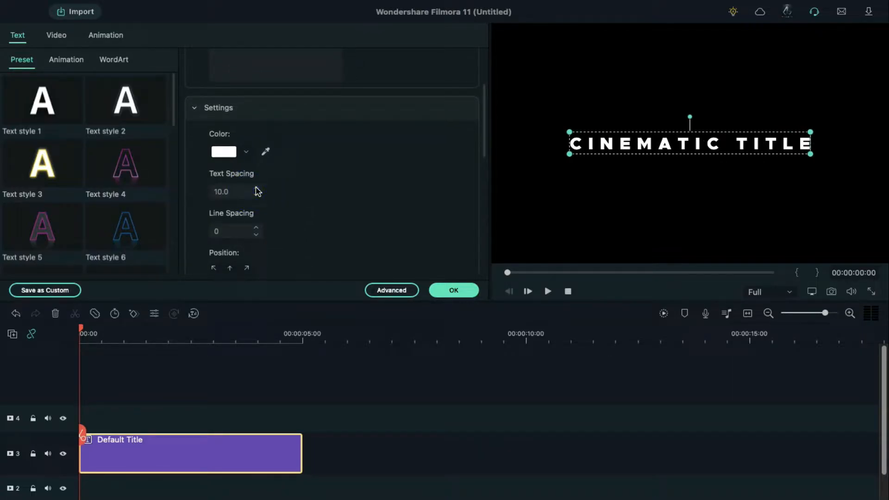
- In Advanced editing, add a second text box at size 24 in Metropolis-Light
left_click(391, 290)
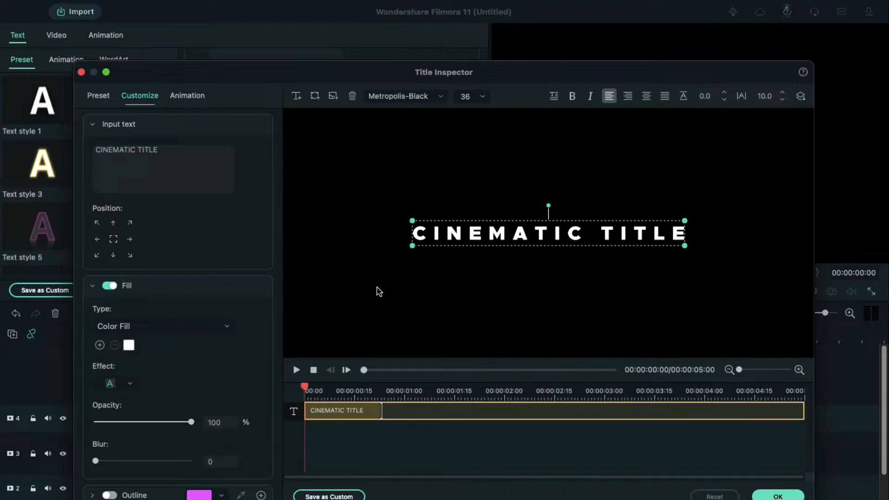
left_click(483, 96)
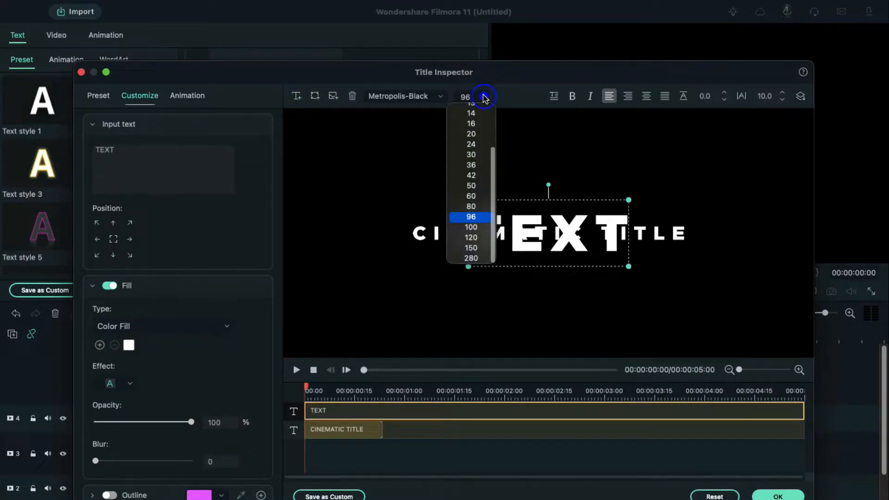
left_click(470, 144)
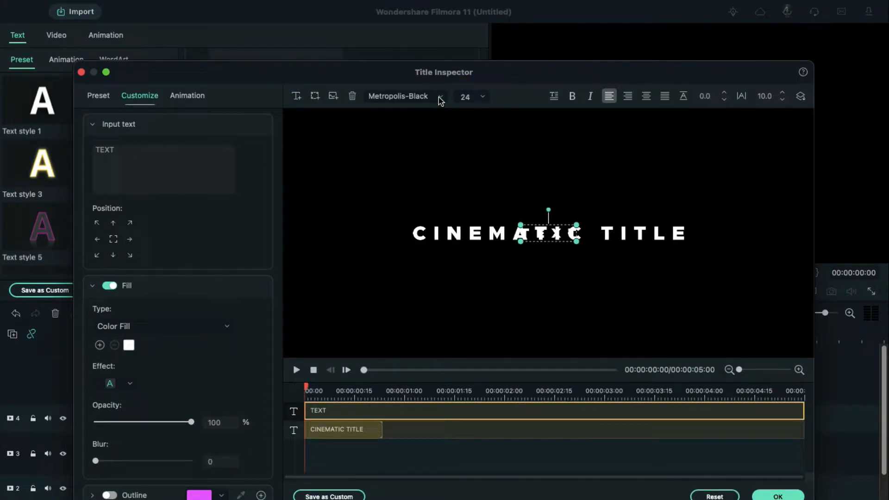
left_click(440, 97)
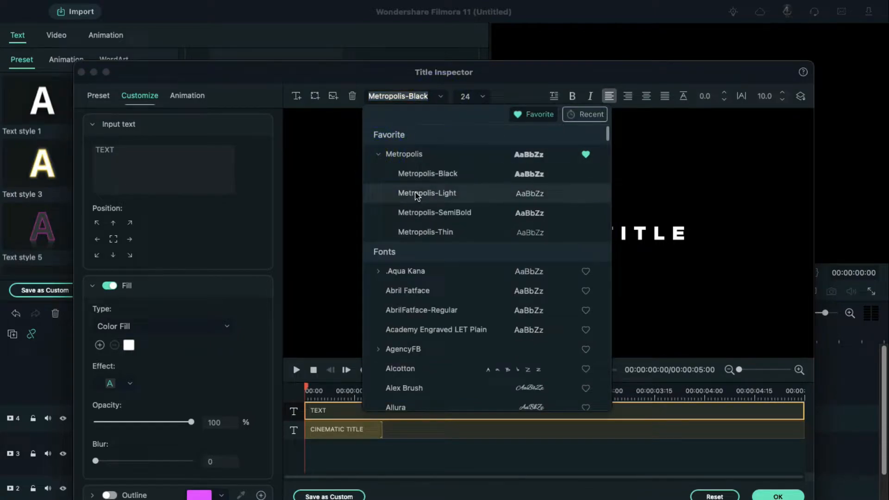
left_click(427, 192)
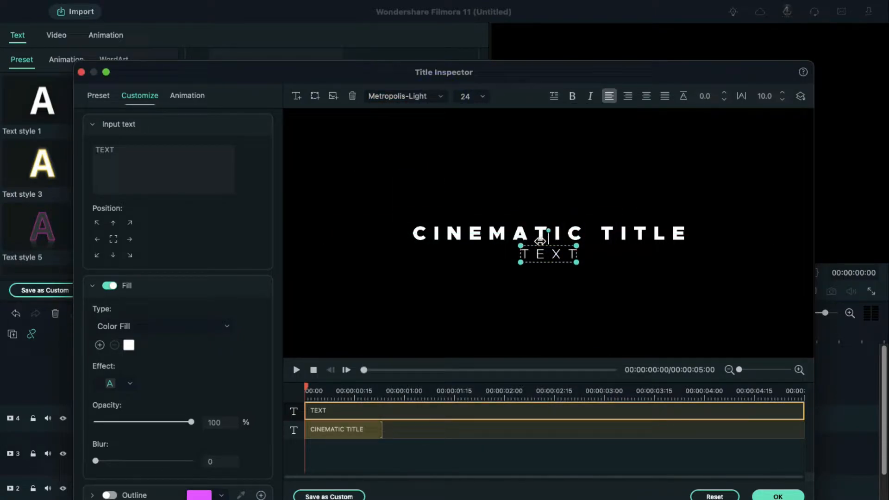
- Type 'MINIMAL & CLEAN', widen its spacing to 15 and bold CLEAN
type("MINIMAL")
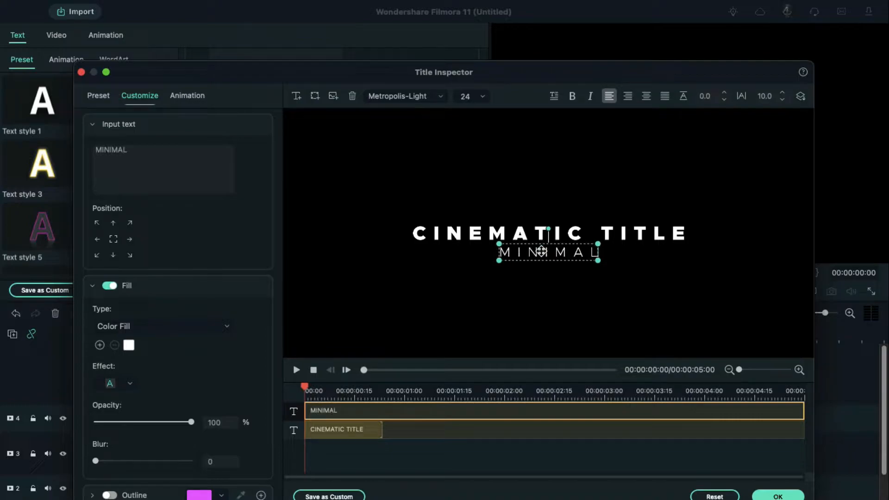
type("& CLEAN")
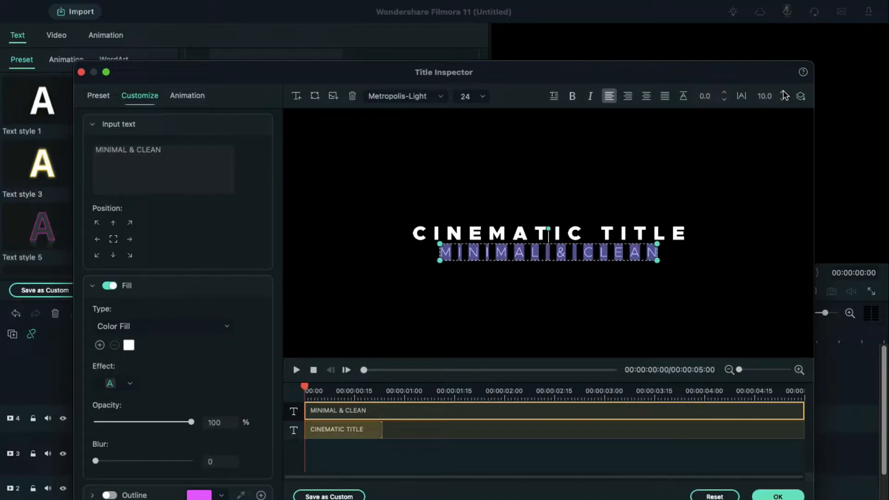
left_click(782, 92)
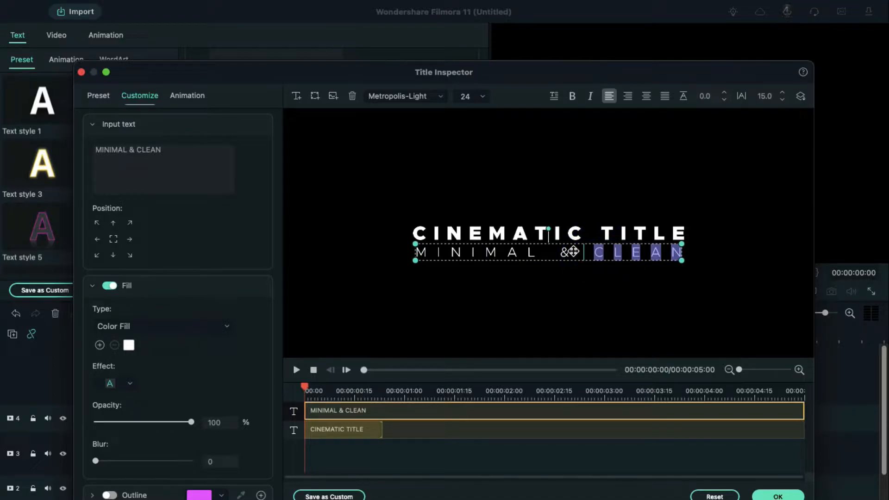
left_click(404, 96)
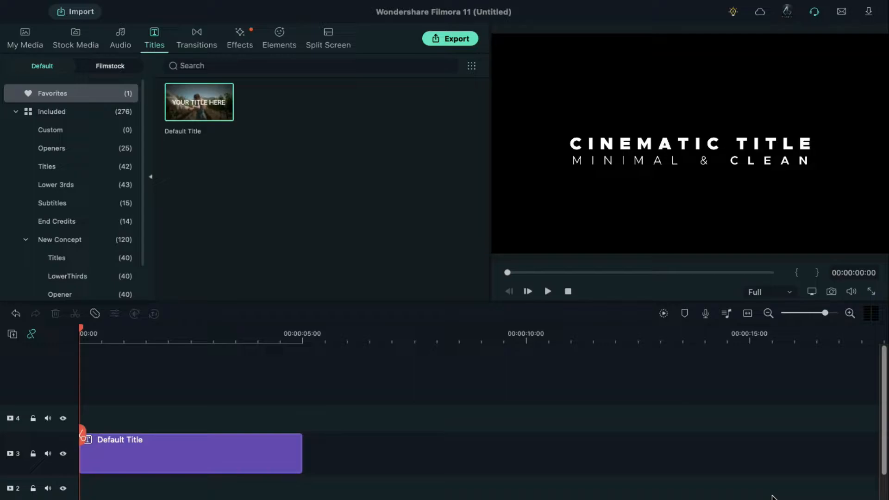
- Import the dusk city video and audio, then split both at six seconds
left_click(25, 35)
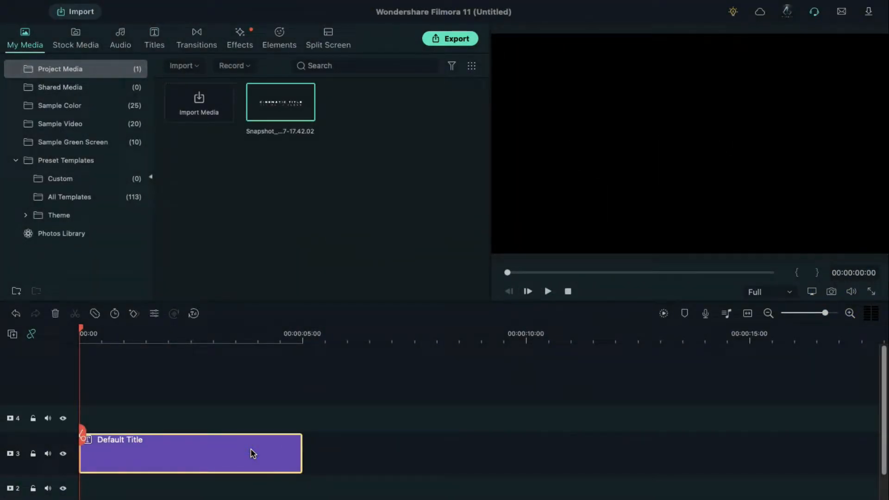
left_click(199, 102)
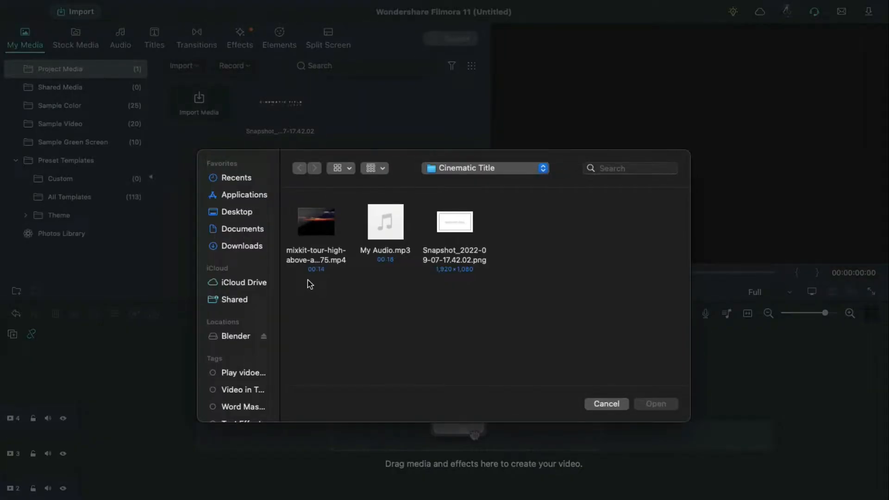
left_click(655, 404)
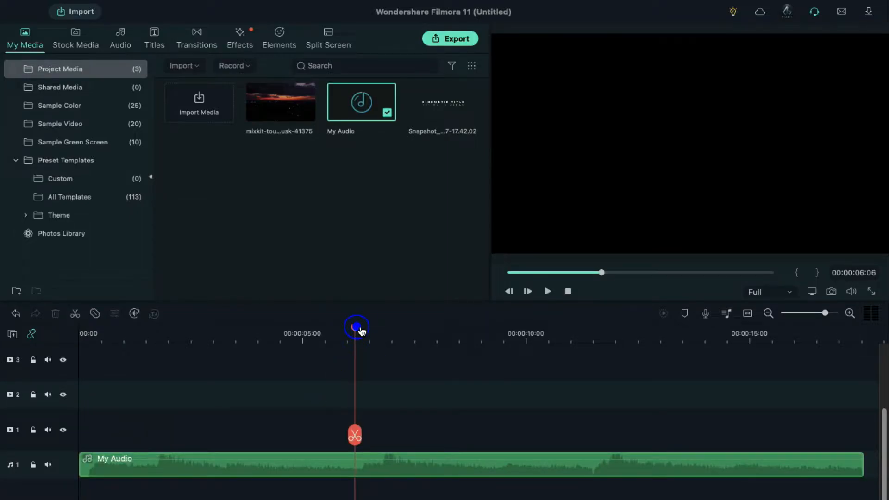
left_click(354, 434)
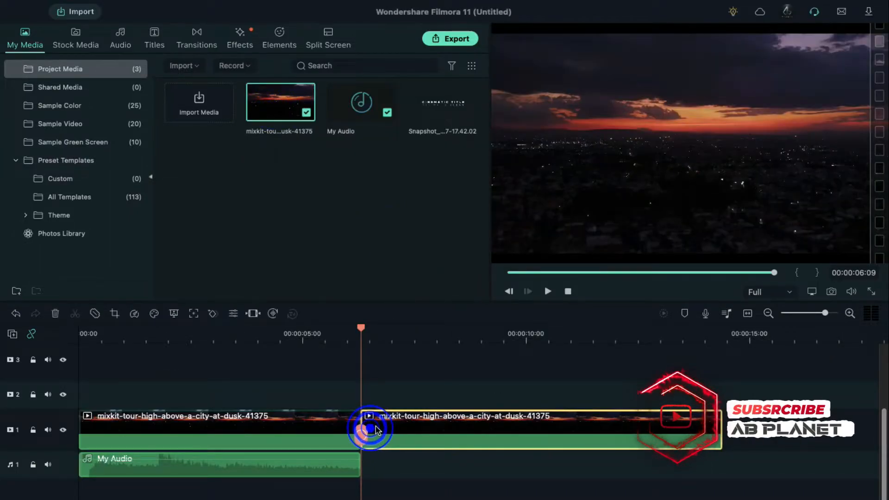
- Delete the clip portion after the split and apply the Darken colour preset
left_click(370, 429)
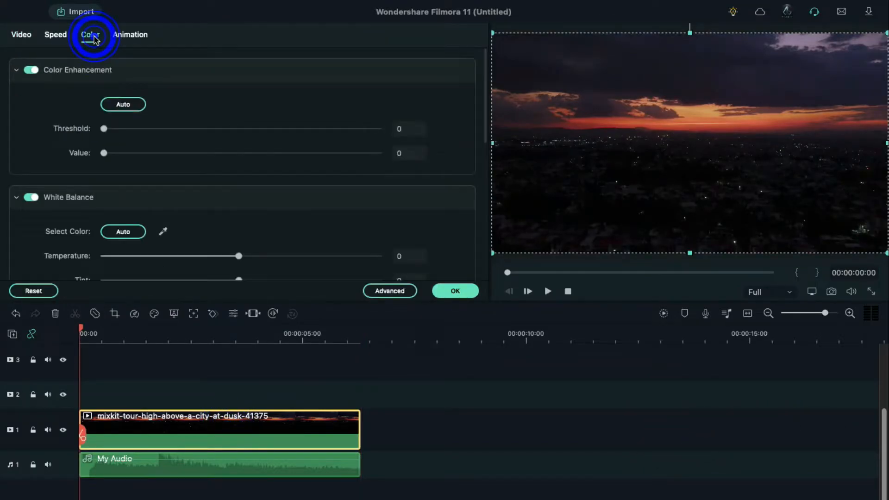
left_click(389, 291)
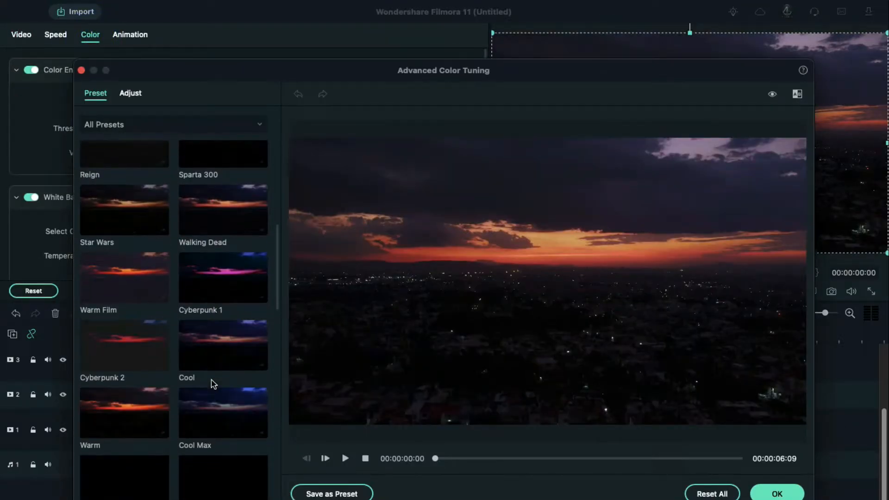
left_click(223, 339)
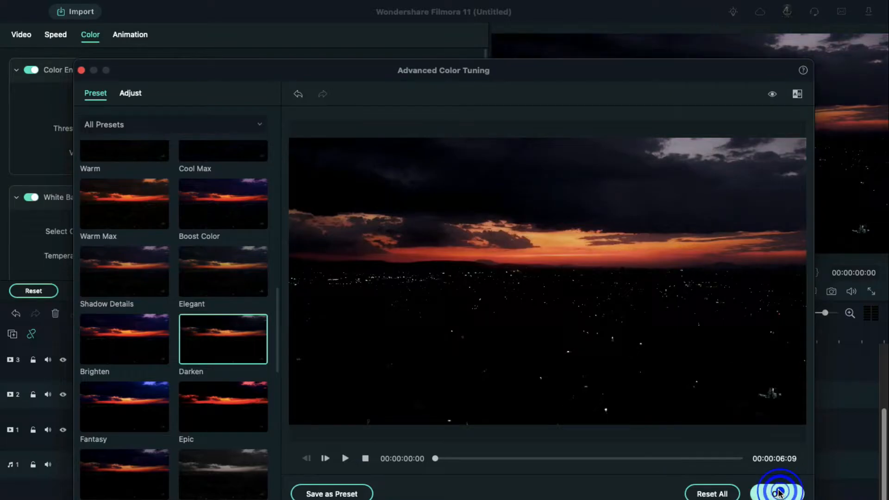
left_click(780, 489)
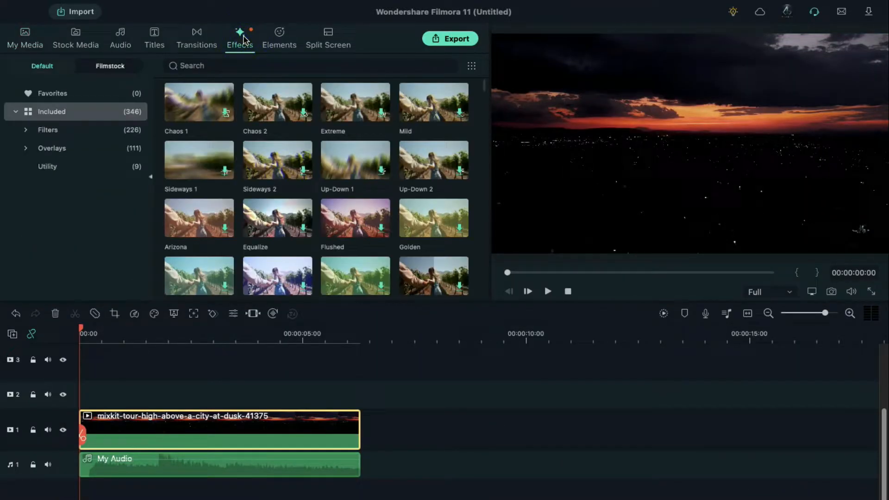
- Add the Dark Film effect and opacity keyframes at 0 and 1 second
type("dark")
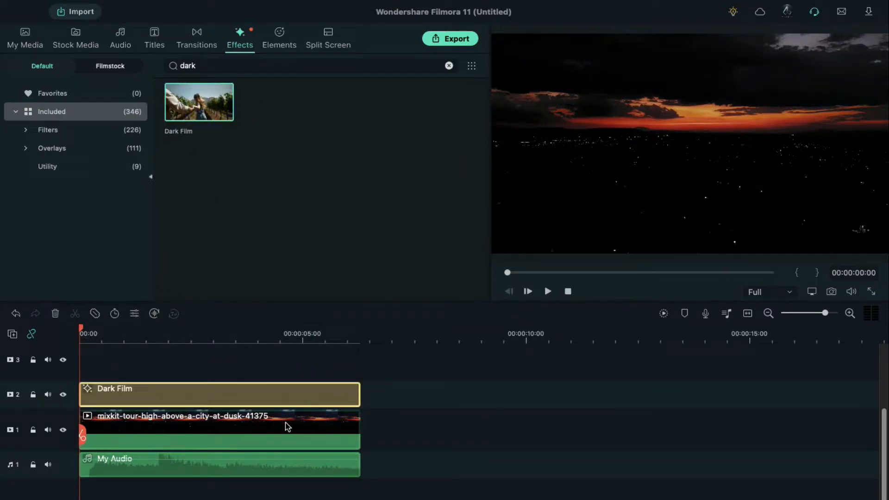
double_click(199, 429)
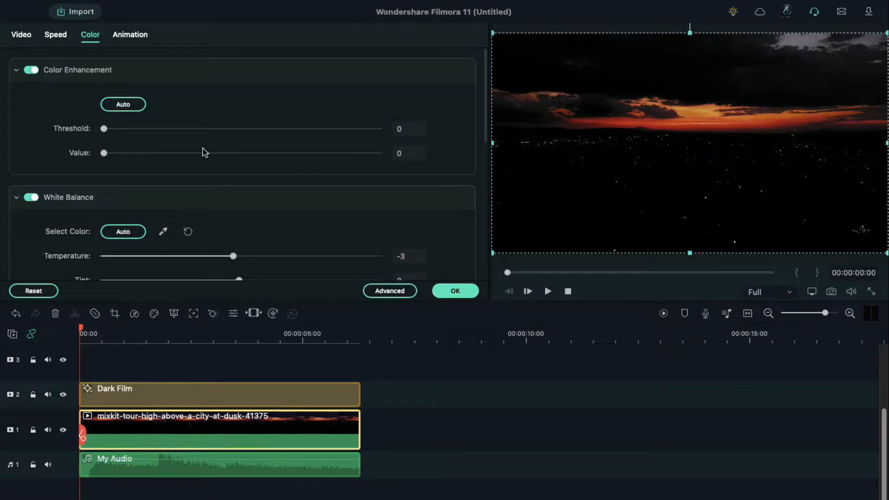
left_click(130, 35)
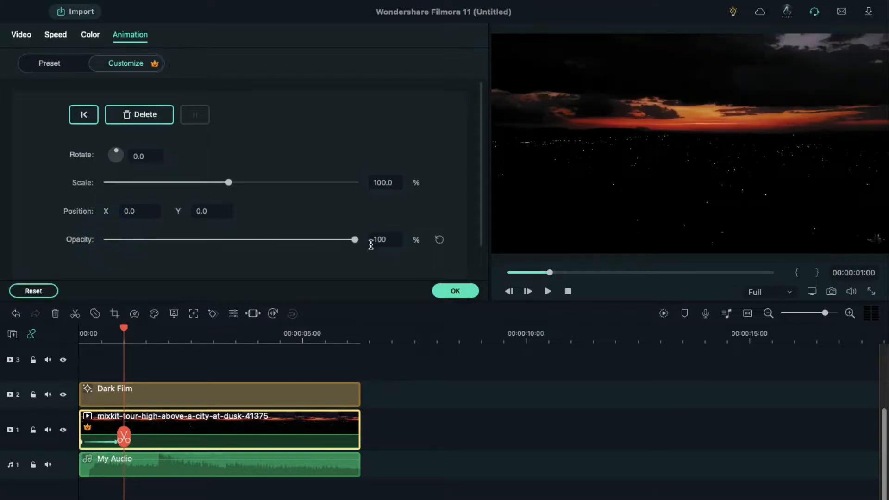
left_click(25, 37)
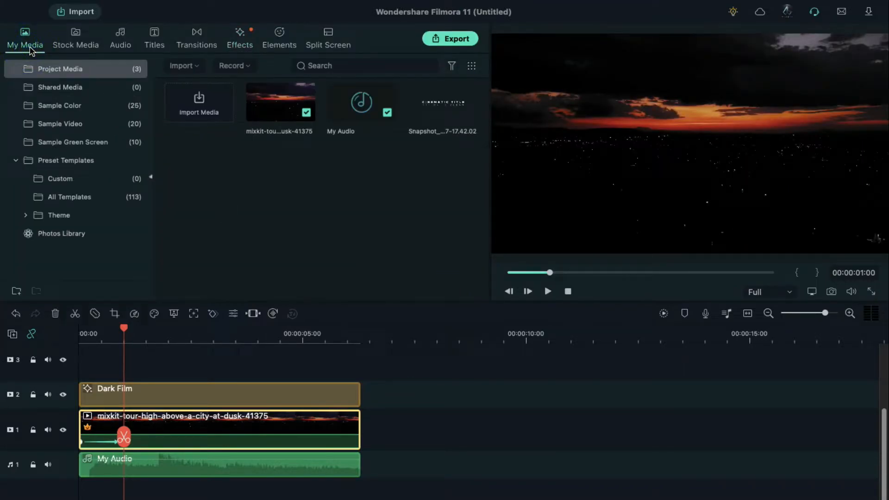
- Add a fading White sample colour clip and fade the city clip's opacity to 0
left_click(59, 106)
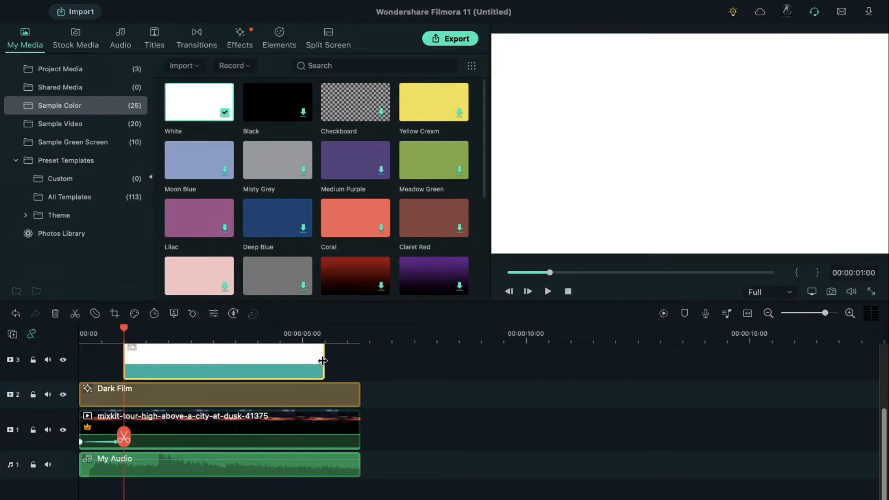
double_click(251, 353)
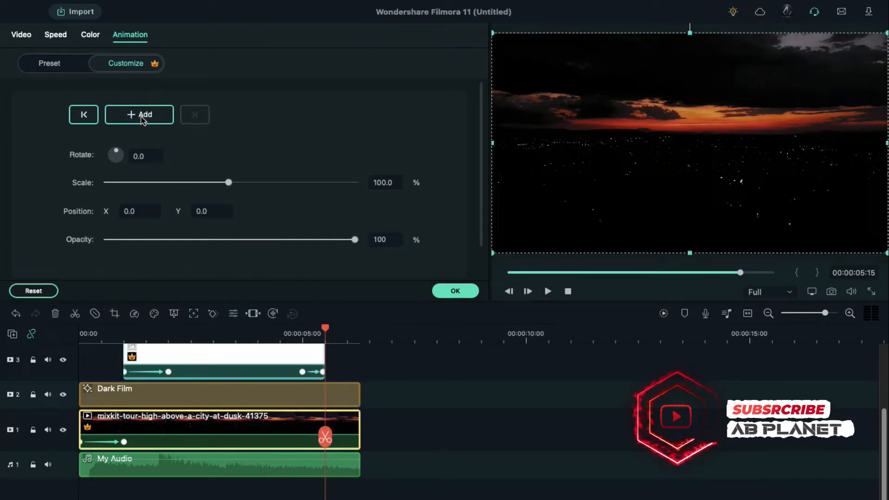
left_click(139, 114)
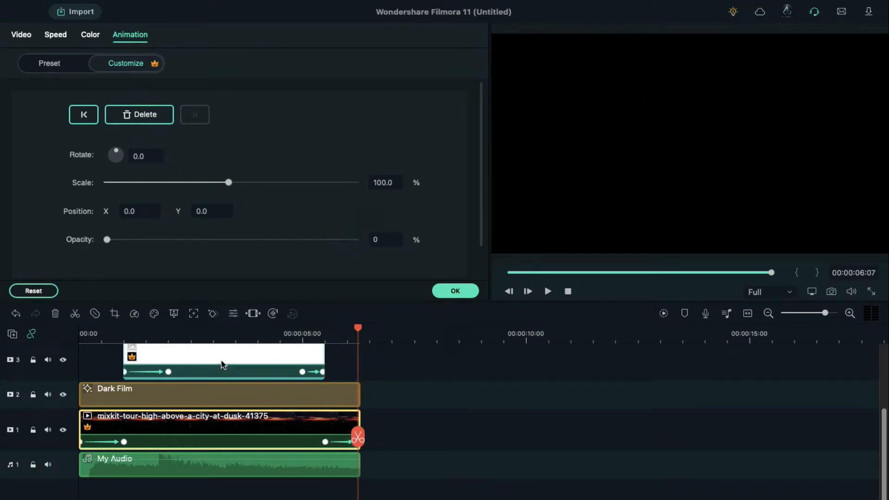
- Apply My Mask 5 to the white clip with mask keyframes and Blur Strength 15
left_click(20, 35)
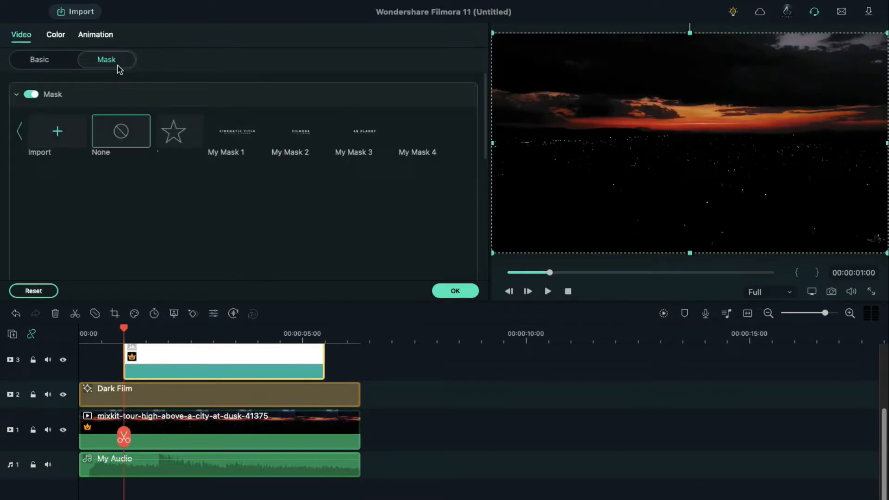
mouse_move(442, 227)
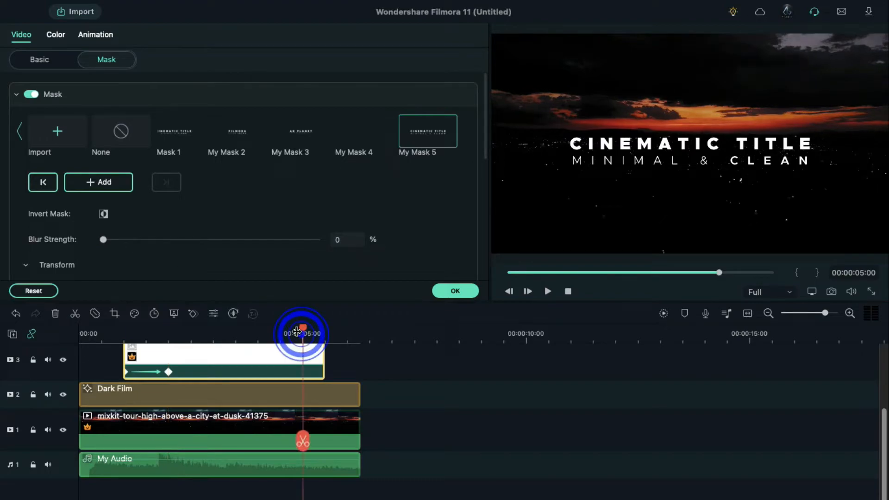
left_click(98, 182)
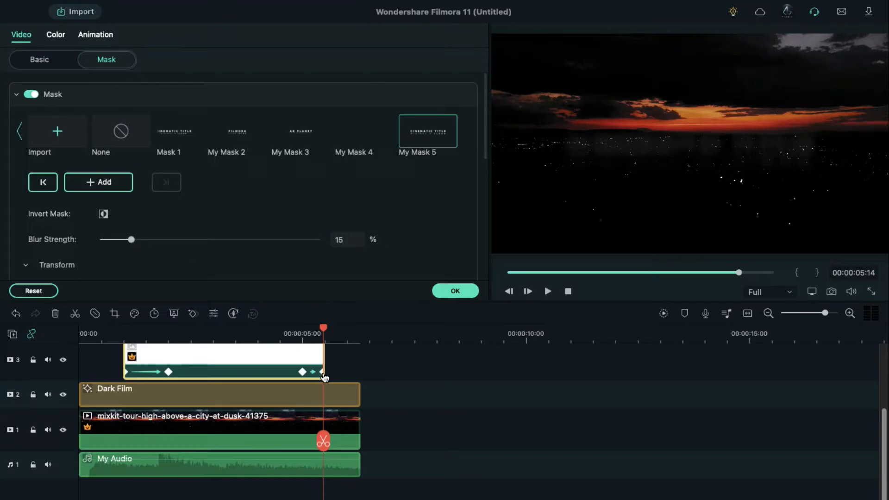
left_click(455, 291)
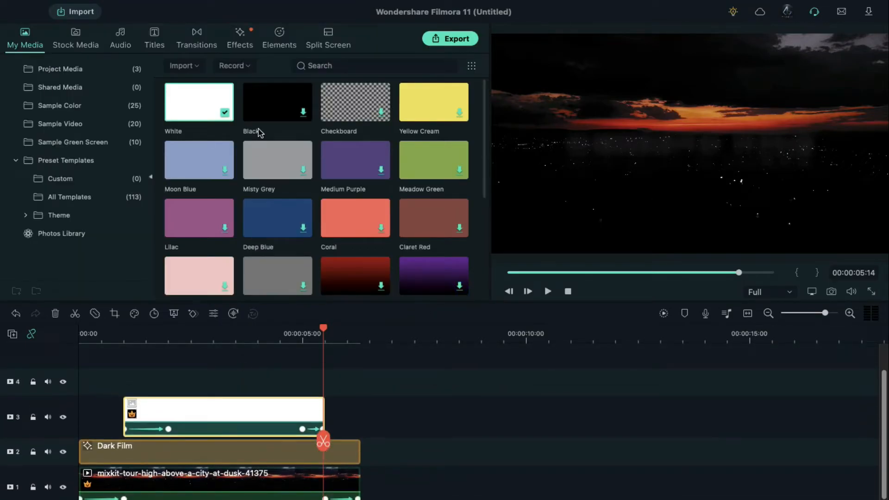
- Add the Cinema 21:9 effect on track 4 with Border Height 0.10
left_click(240, 37)
type("cinema")
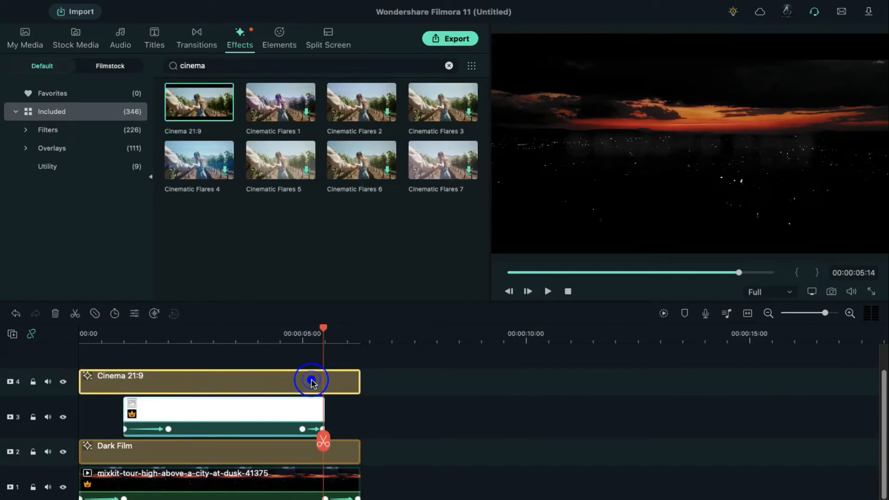
double_click(311, 381)
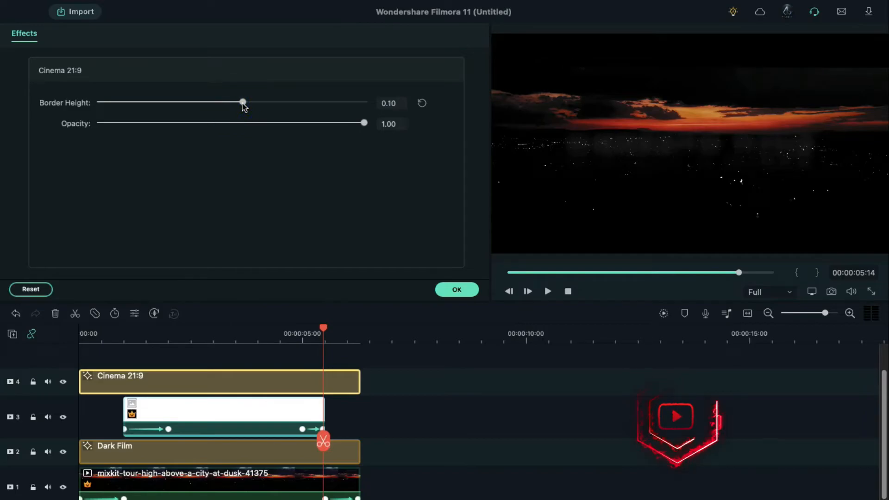
left_click(456, 289)
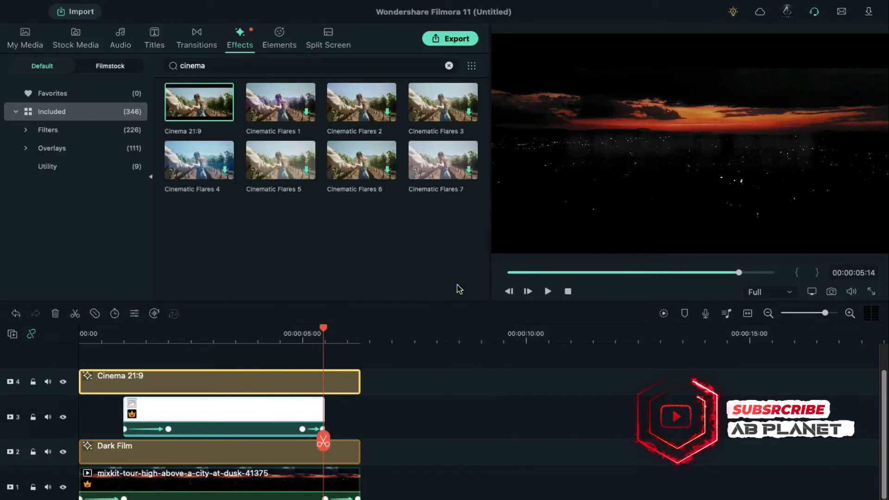
left_click(662, 313)
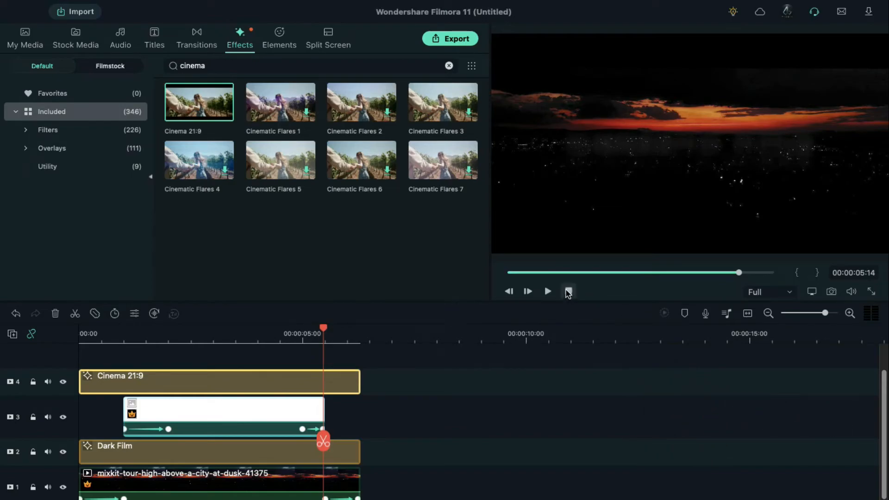
left_click(568, 291)
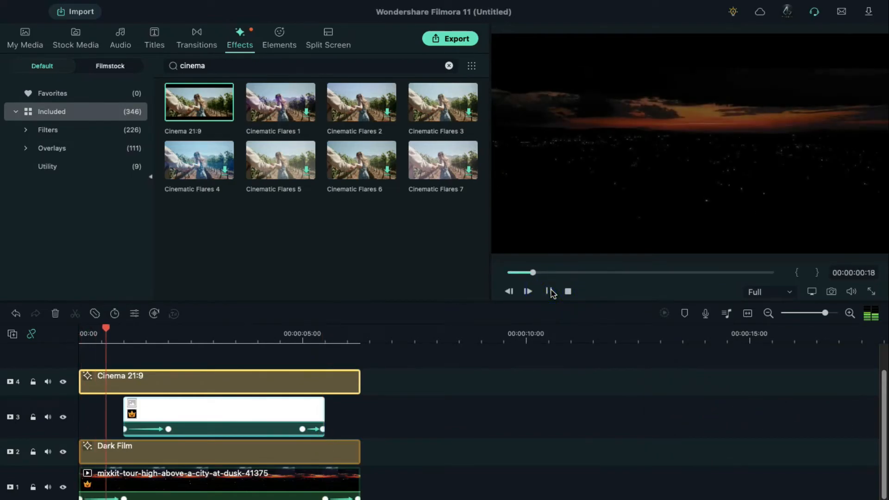
left_click(526, 291)
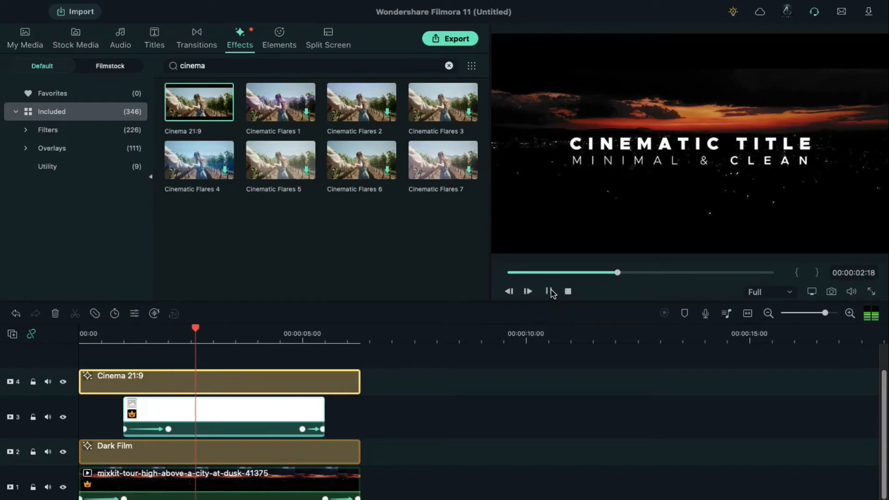
left_click(527, 291)
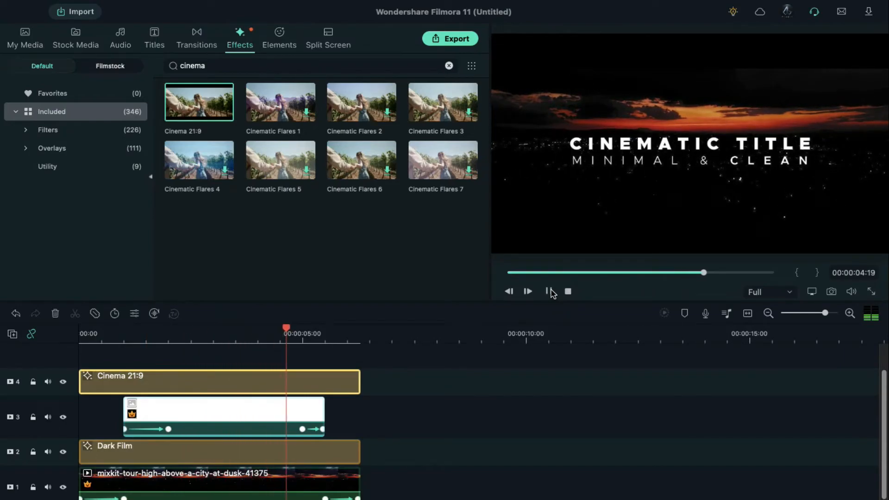